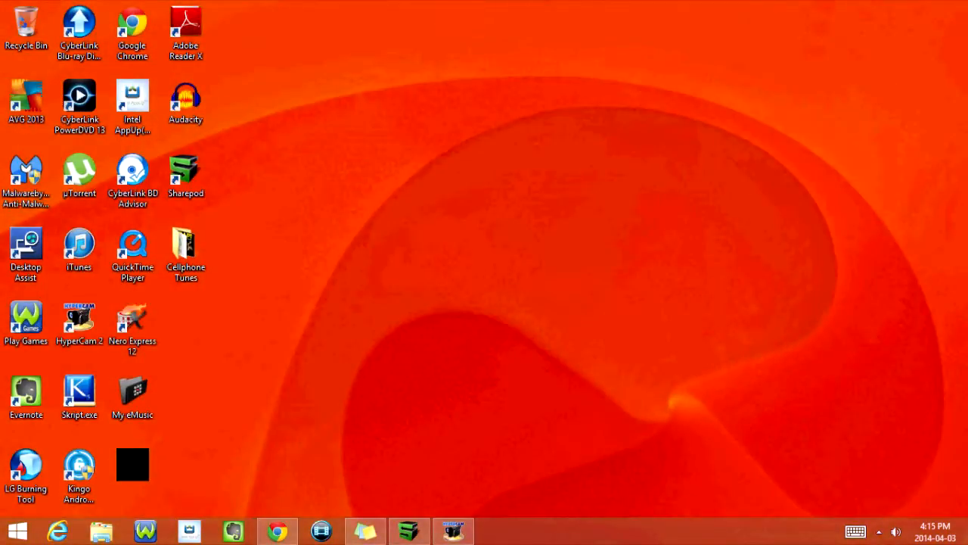
Launch Sharepod from its desktop shortcut to list the iPod Classic's 104 tracks.
{"action": "left_click", "coordinate": [186, 173]}
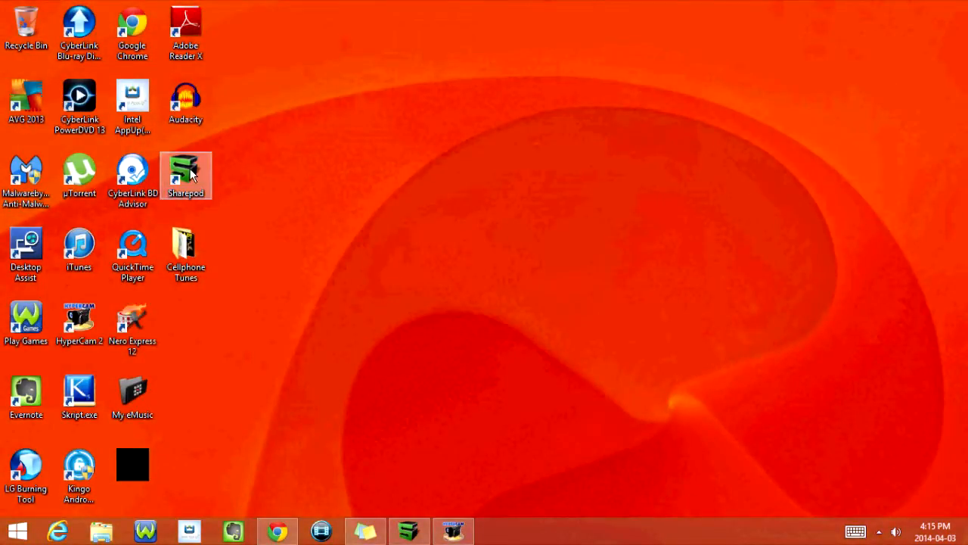
{"action": "double_click", "coordinate": [185, 174]}
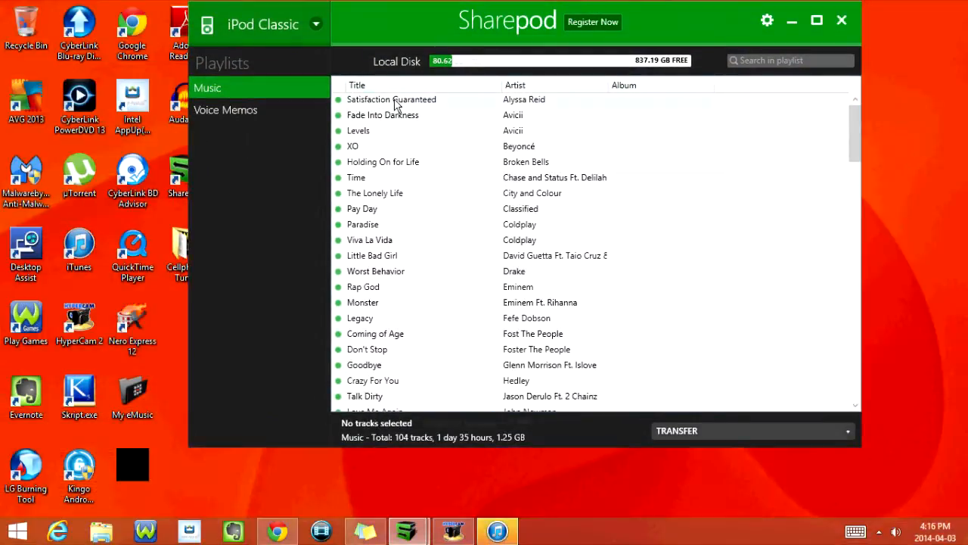
Show the transfer options for the first track, 'Satisfaction Guaranteed'.
{"action": "right_click", "coordinate": [392, 99]}
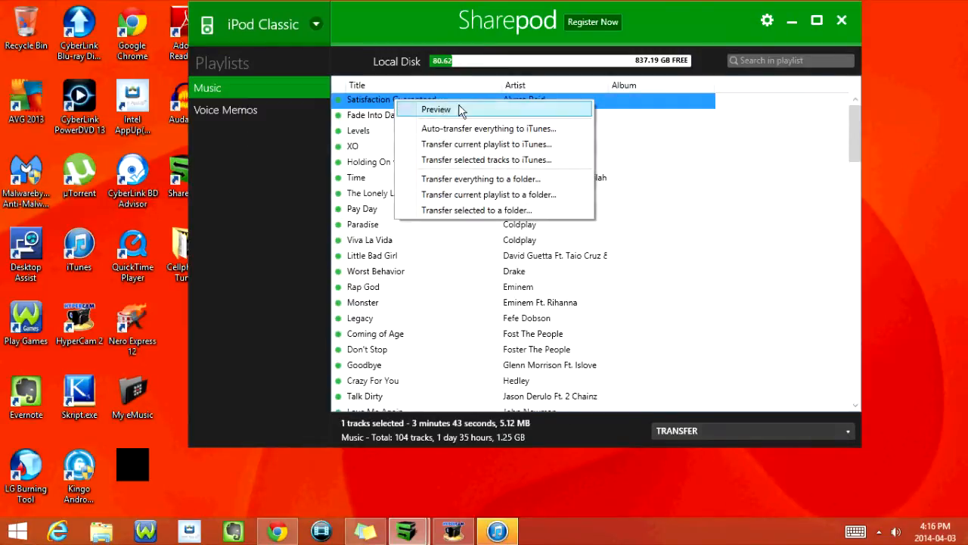
{"action": "mouse_move", "coordinate": [454, 160]}
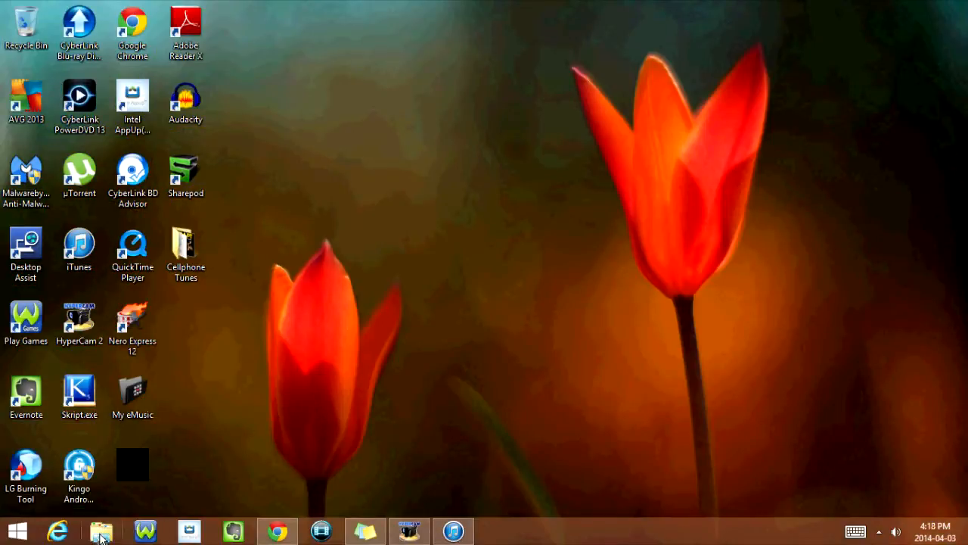
Open the CAYLA'S IPO (E:) drive in File Explorer and show the Settings pane.
{"action": "left_click", "coordinate": [101, 531]}
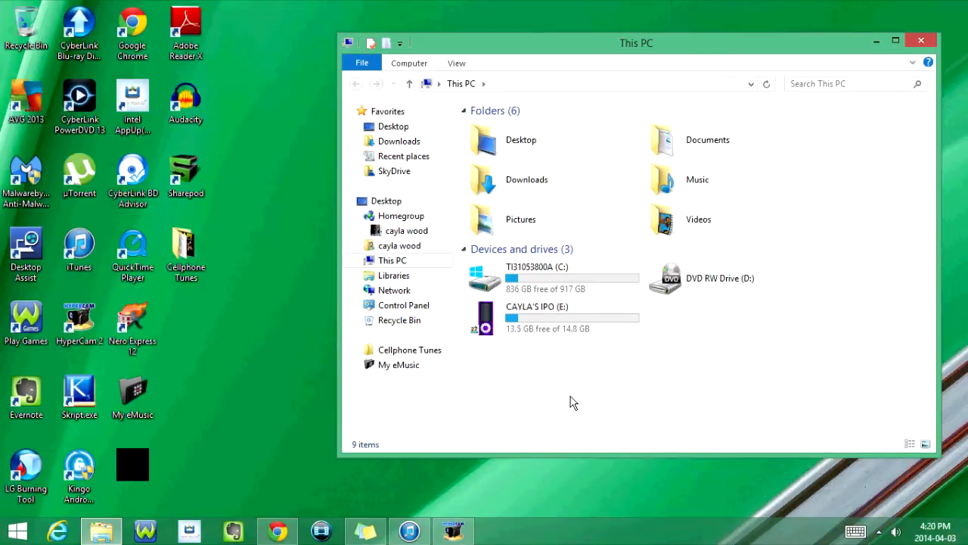
{"action": "double_click", "coordinate": [537, 316]}
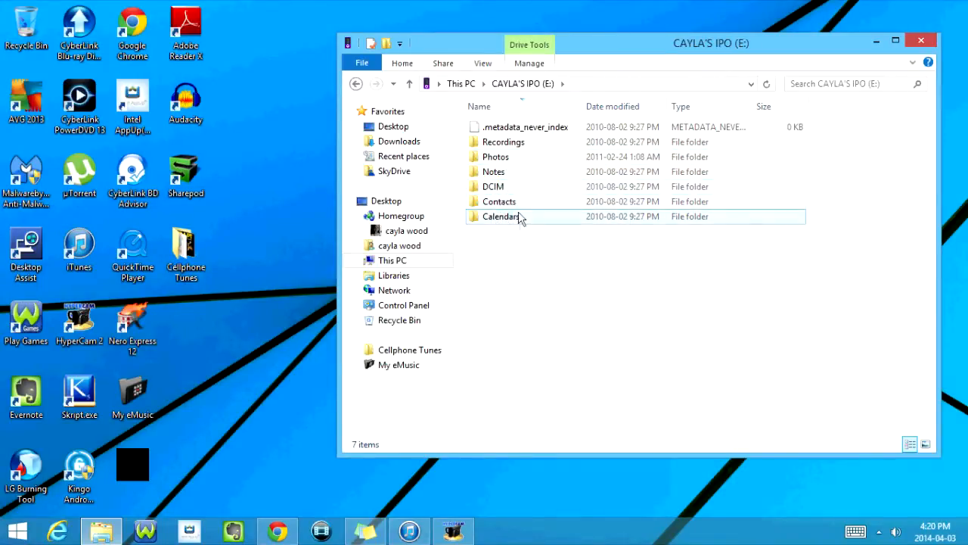
{"action": "mouse_move", "coordinate": [532, 265]}
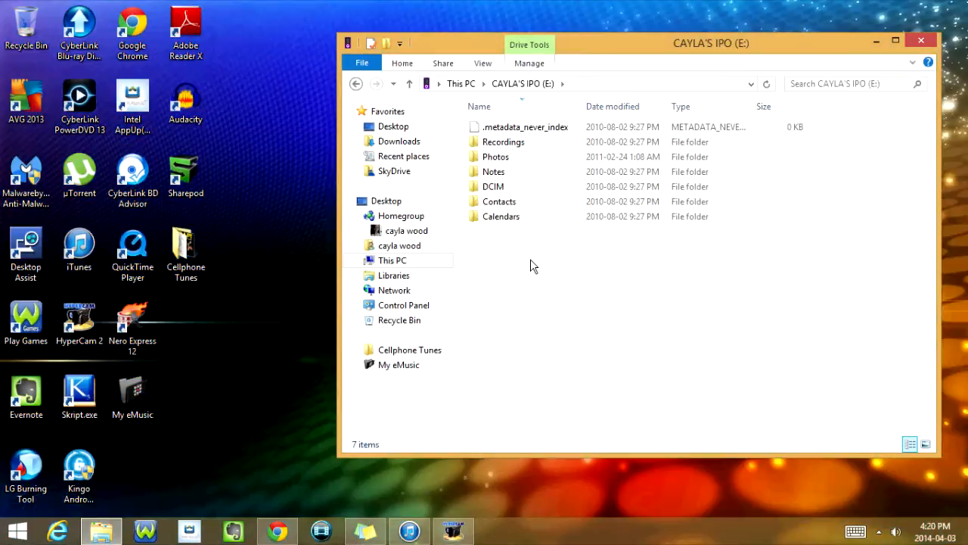
{"action": "left_click", "coordinate": [921, 40]}
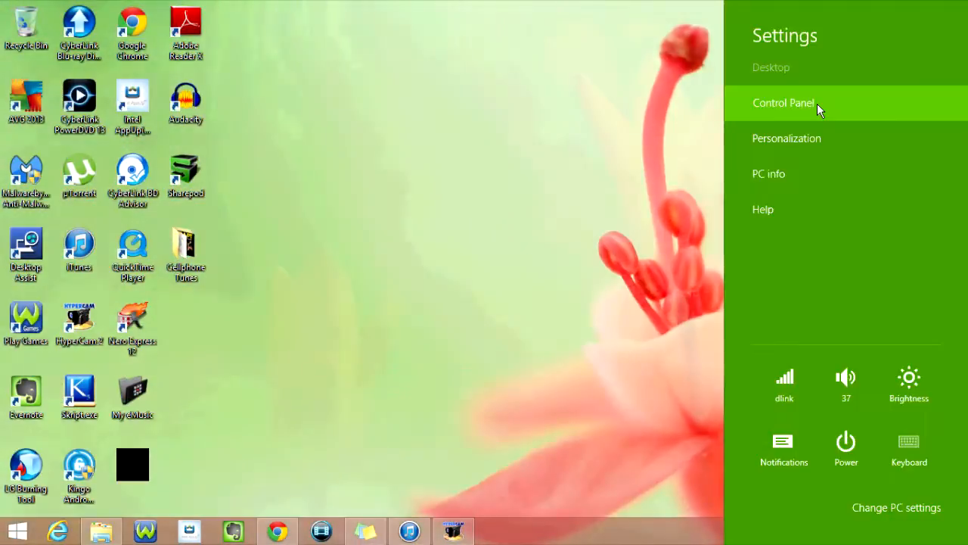
Set Control Panel's Folder Options to show hidden files, folders and drives, and confirm.
{"action": "left_click", "coordinate": [783, 102]}
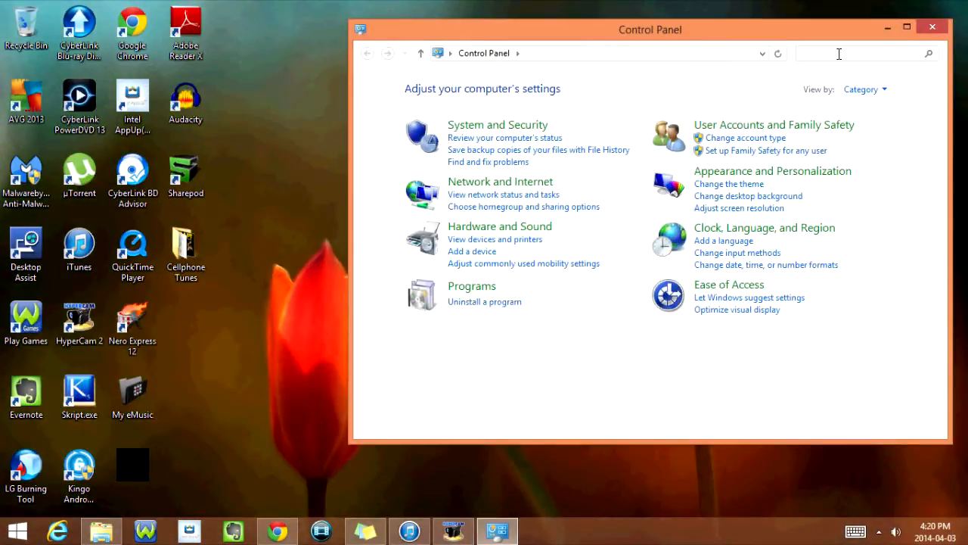
{"action": "type", "text": "folder"}
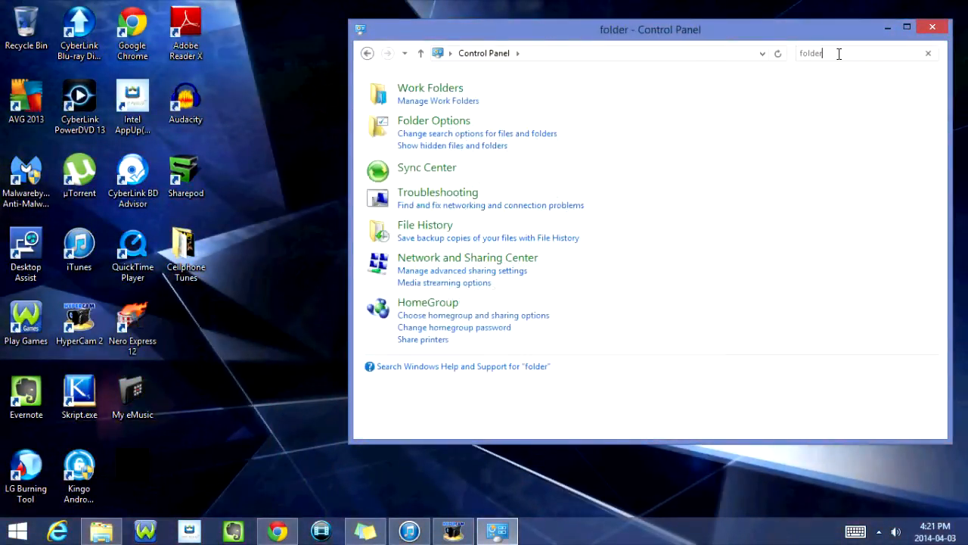
{"action": "mouse_move", "coordinate": [419, 136]}
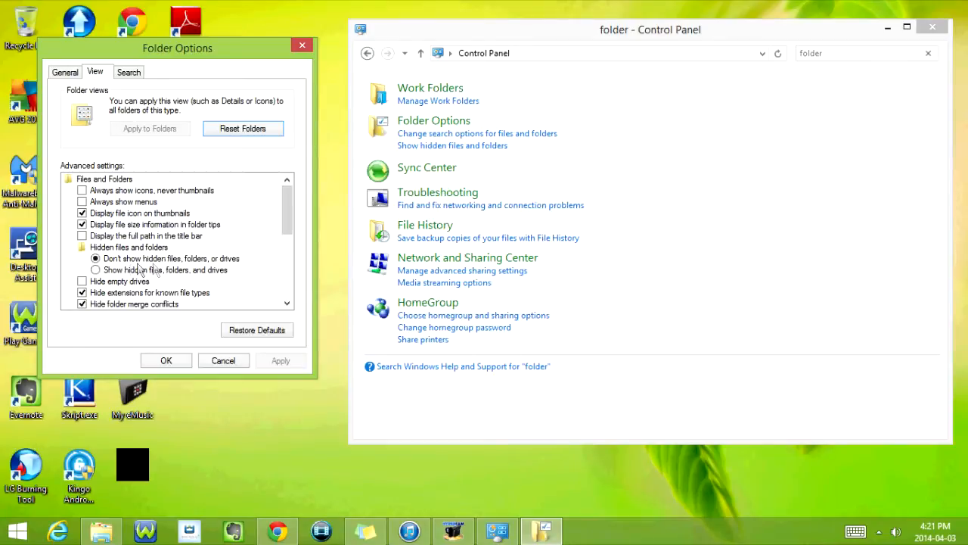
{"action": "mouse_move", "coordinate": [236, 272]}
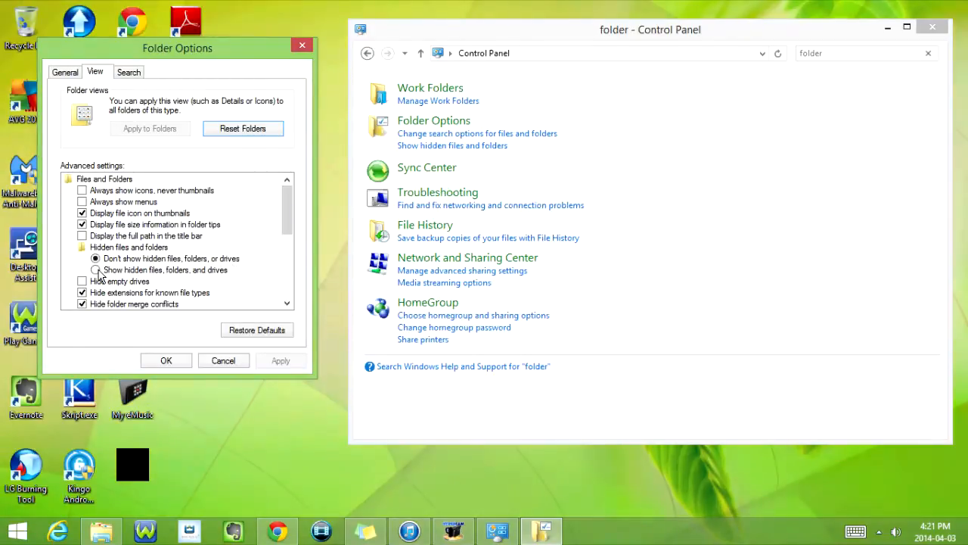
{"action": "left_click", "coordinate": [95, 270]}
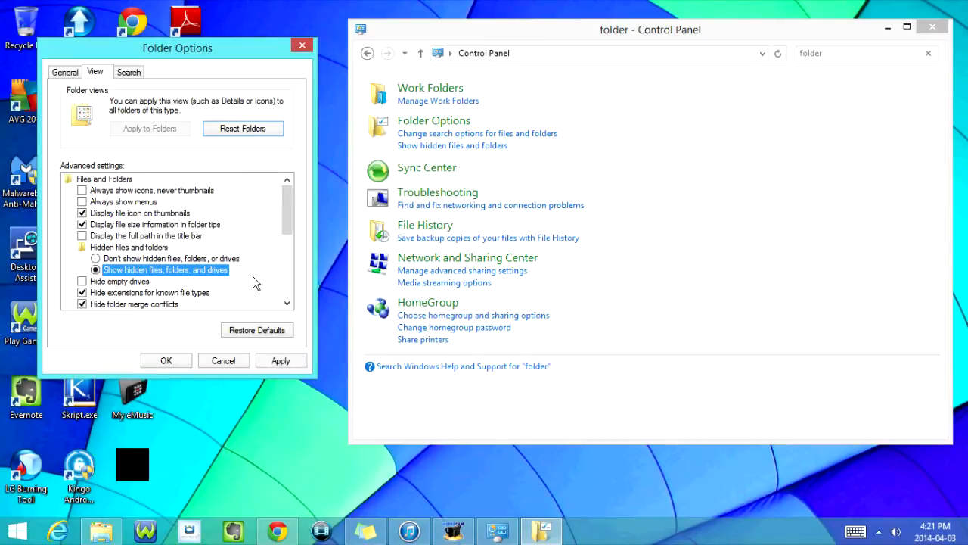
{"action": "left_click", "coordinate": [280, 360]}
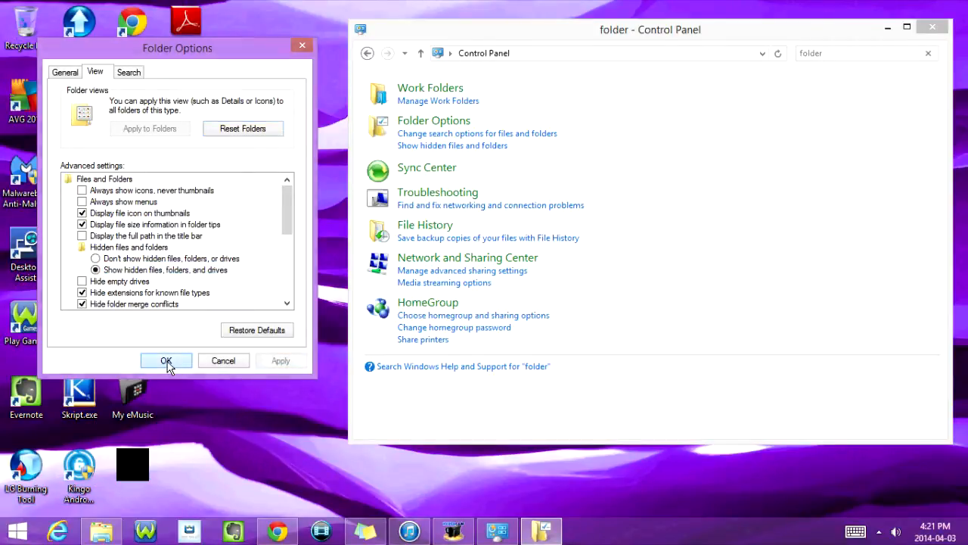
{"action": "left_click", "coordinate": [167, 360]}
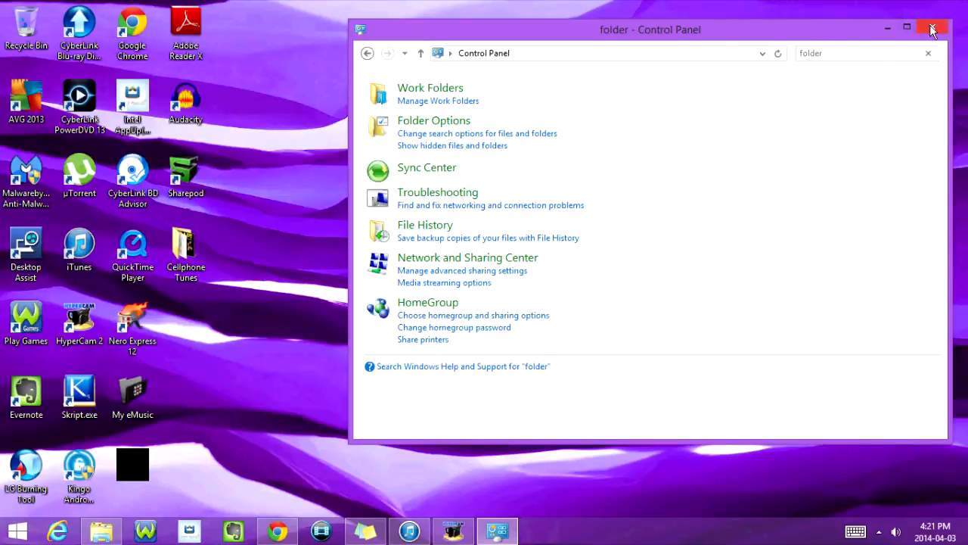
Close Control Panel and browse the iPod drive into iPod_Control\Music\F00.
{"action": "left_click", "coordinate": [932, 29]}
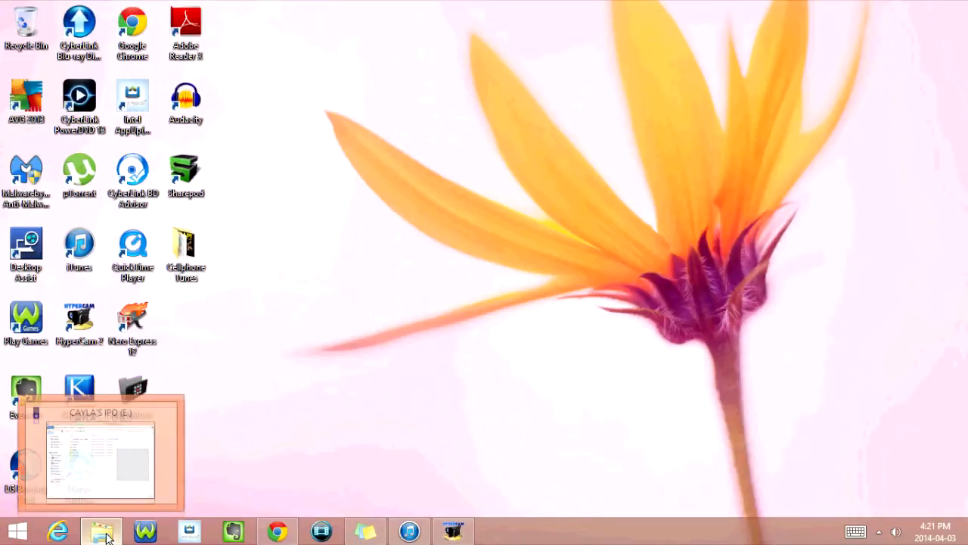
{"action": "left_click", "coordinate": [100, 530]}
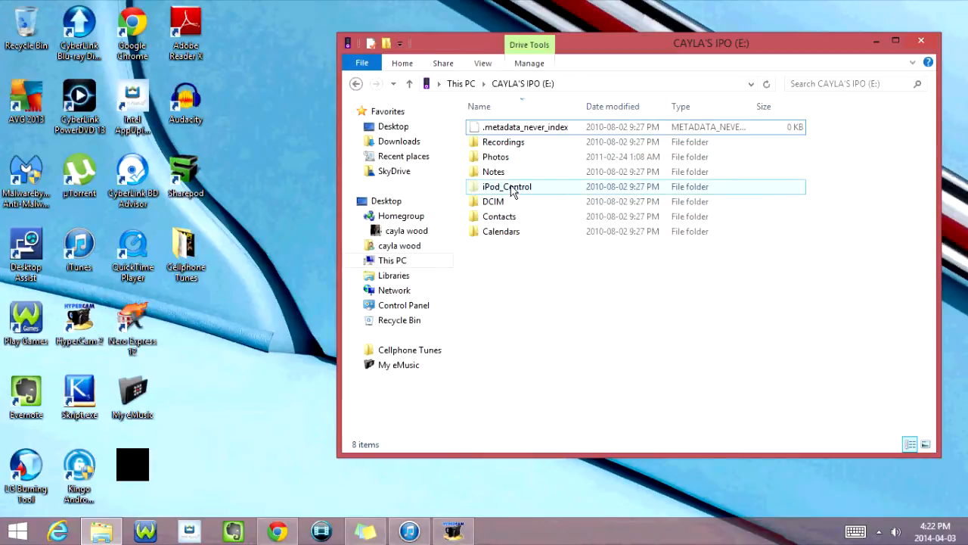
{"action": "double_click", "coordinate": [506, 186]}
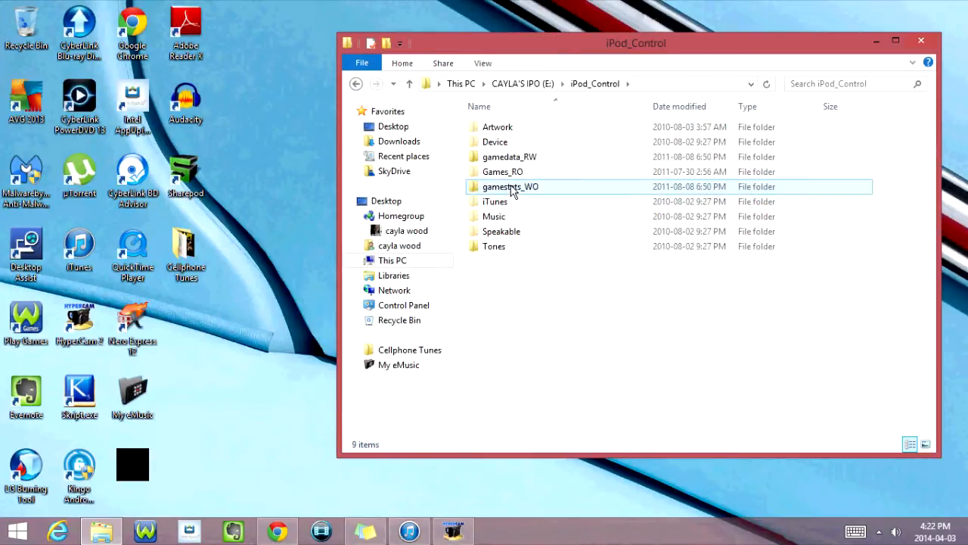
{"action": "left_click", "coordinate": [494, 142]}
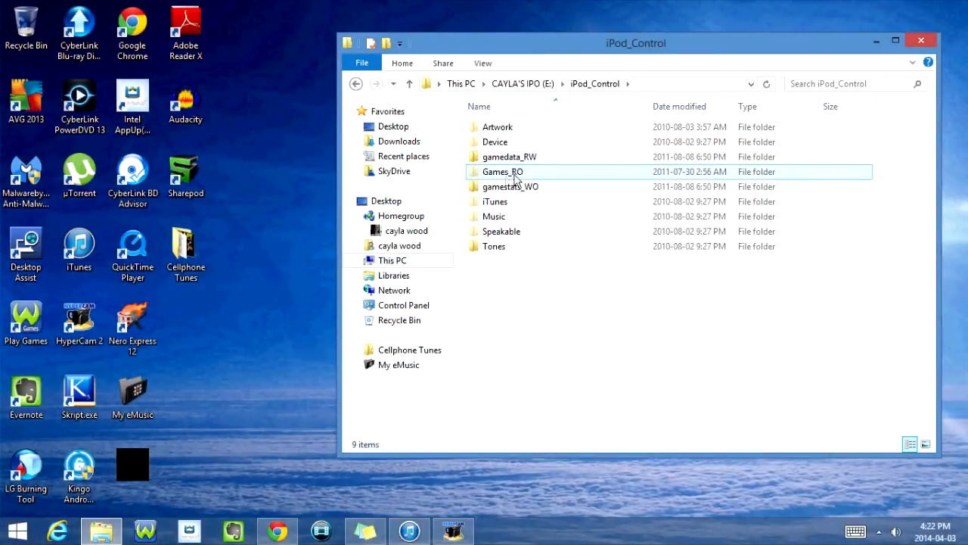
{"action": "mouse_move", "coordinate": [494, 217]}
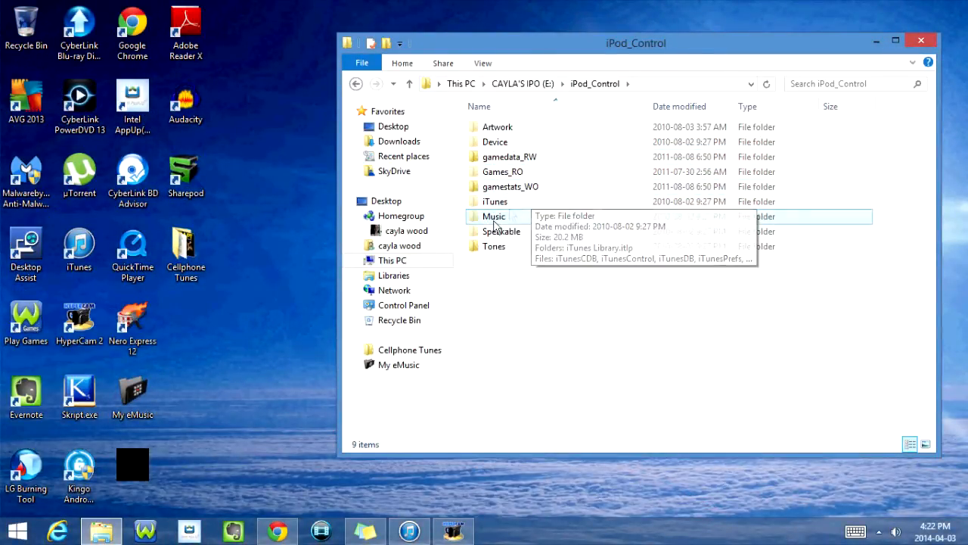
{"action": "mouse_move", "coordinate": [486, 373]}
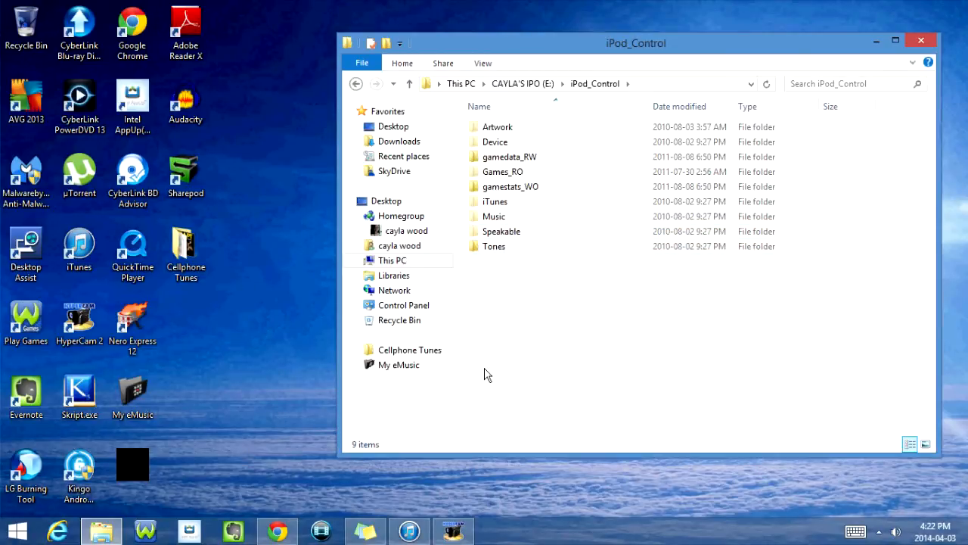
{"action": "double_click", "coordinate": [493, 216]}
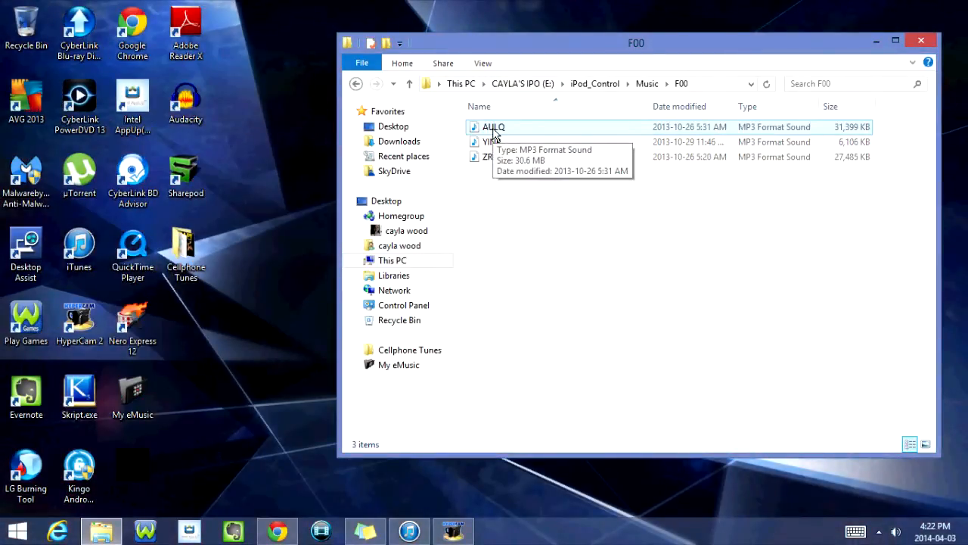
{"action": "right_click", "coordinate": [493, 141]}
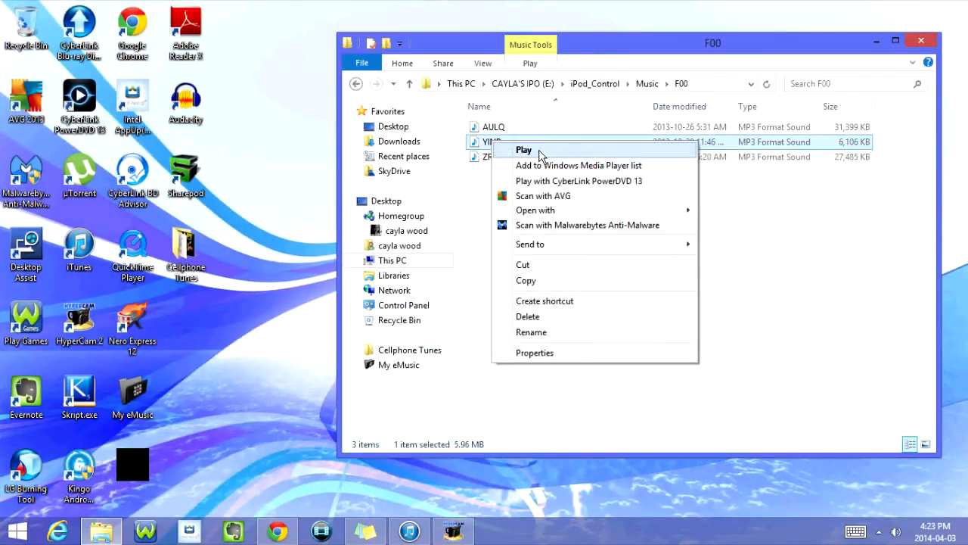
{"action": "left_click", "coordinate": [523, 150]}
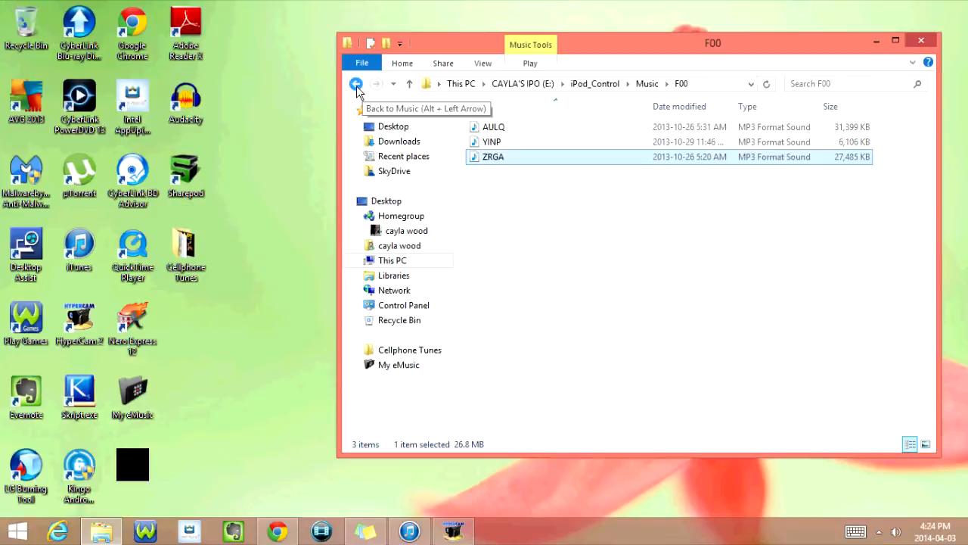
Return to the Music folder, scroll down and open folder F35.
{"action": "left_click", "coordinate": [356, 83]}
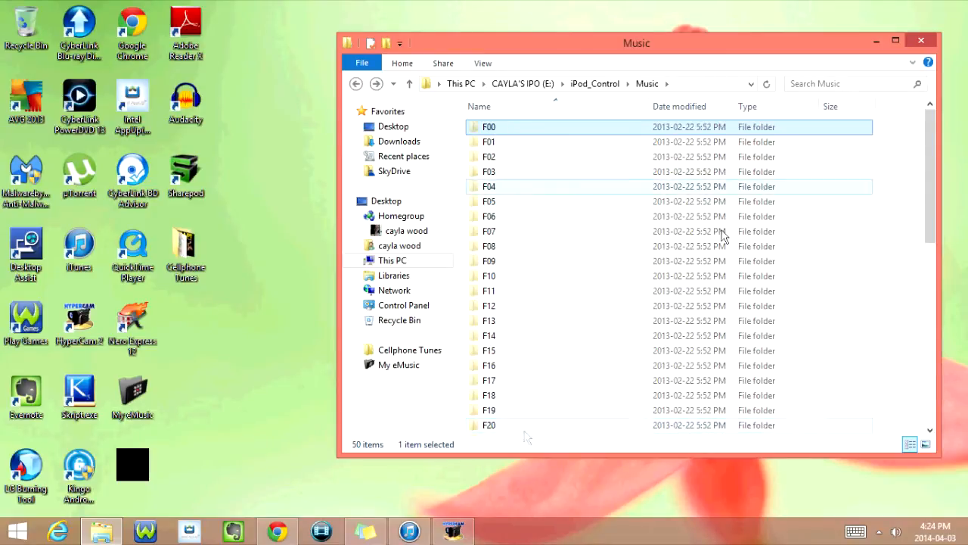
{"action": "scroll", "scroll_direction": "down", "scroll_amount": 3}
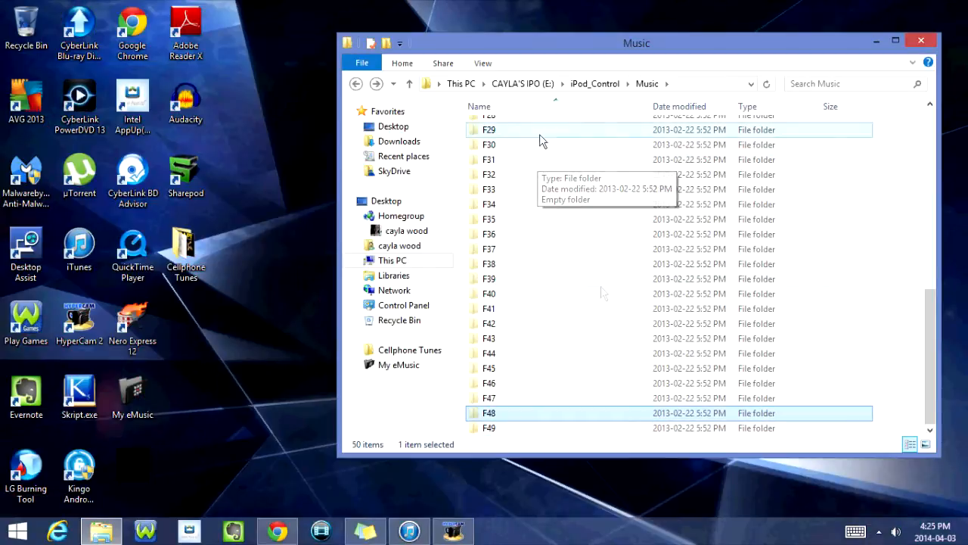
{"action": "mouse_move", "coordinate": [611, 307]}
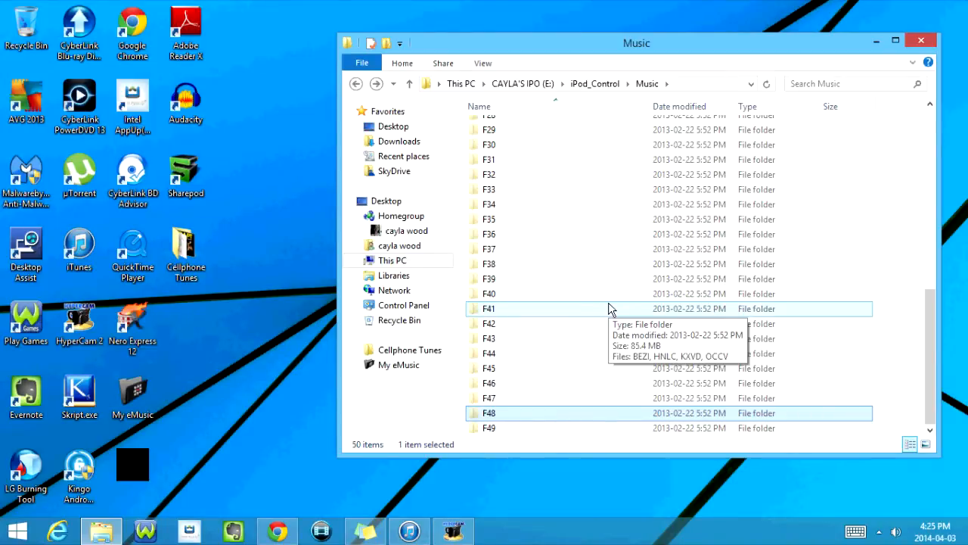
{"action": "mouse_move", "coordinate": [517, 249]}
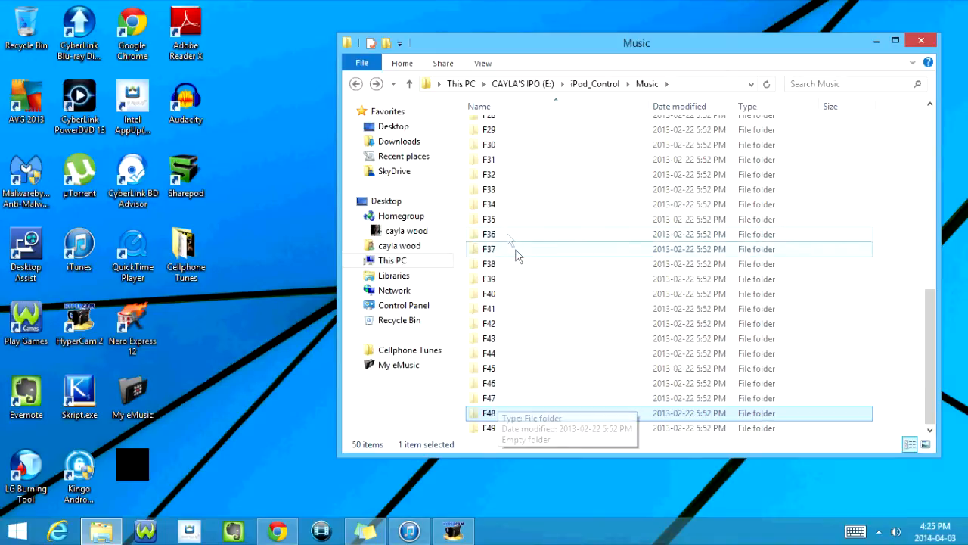
{"action": "double_click", "coordinate": [488, 218]}
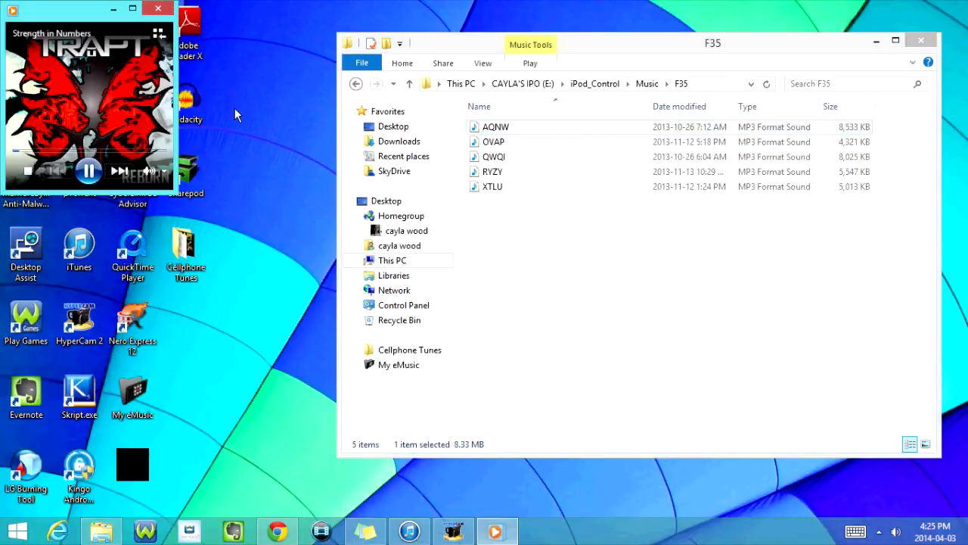